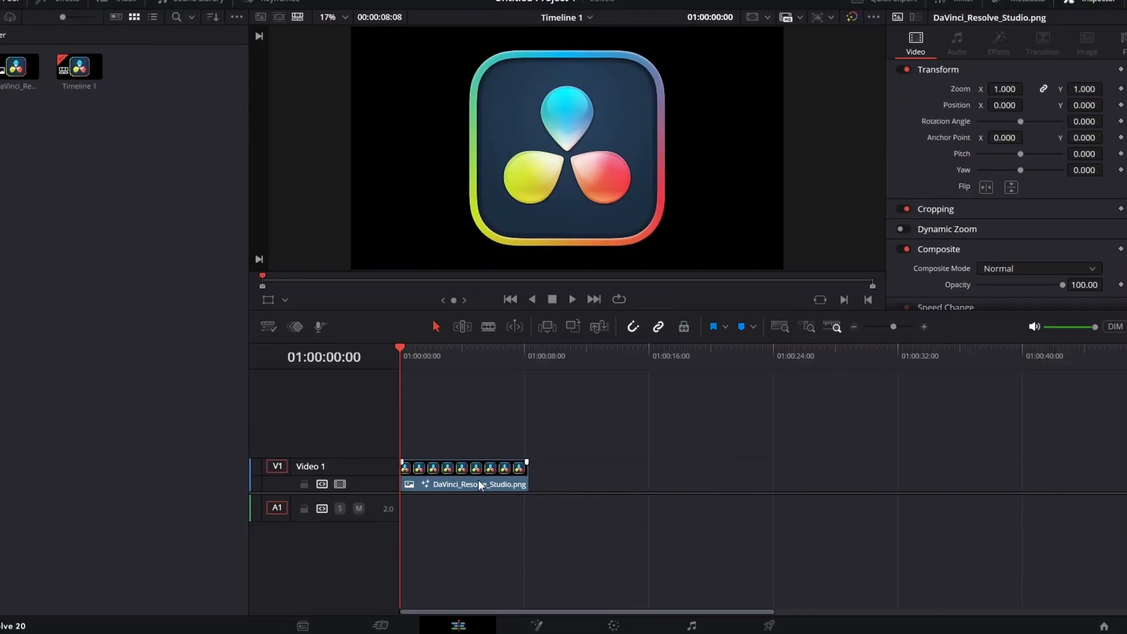
Open the logo clip on the Fusion page to see its MediaIn1-to-MediaOut1 node graph.
left_click(463, 474)
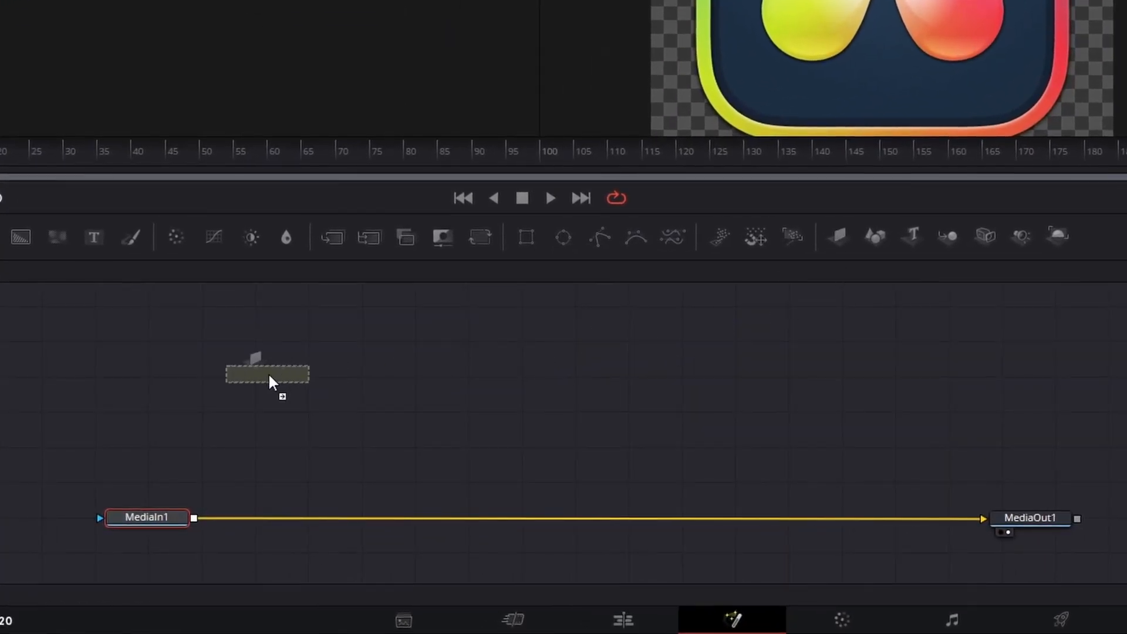
Add a Duplicate3D node via search, then Merge3D and Camera3D nodes from the toolbar.
type("d")
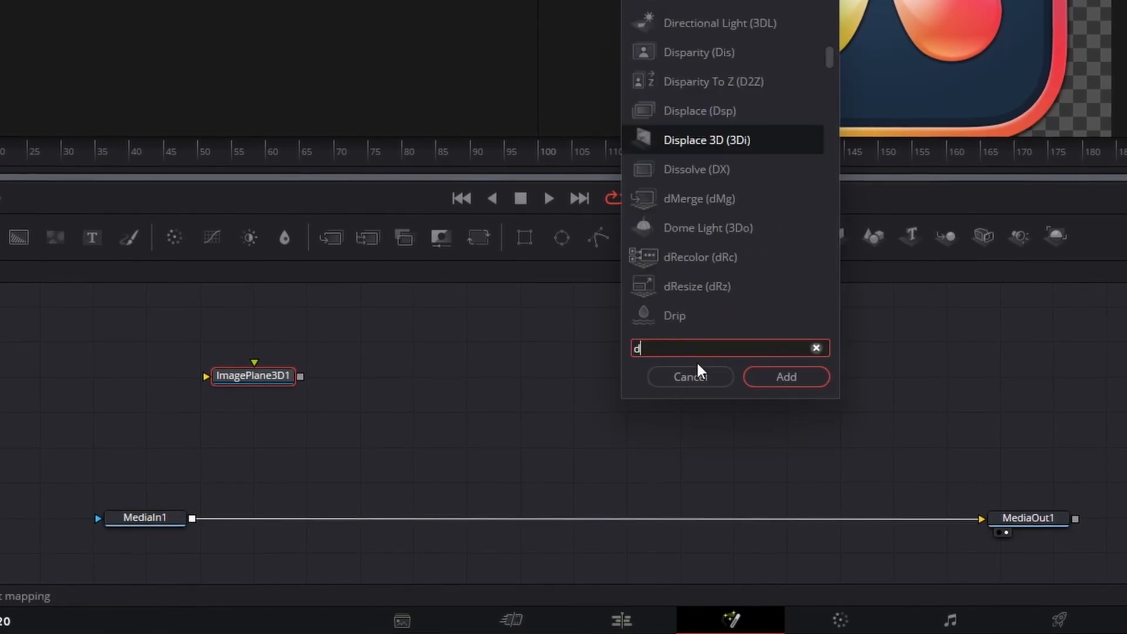
left_click(785, 375)
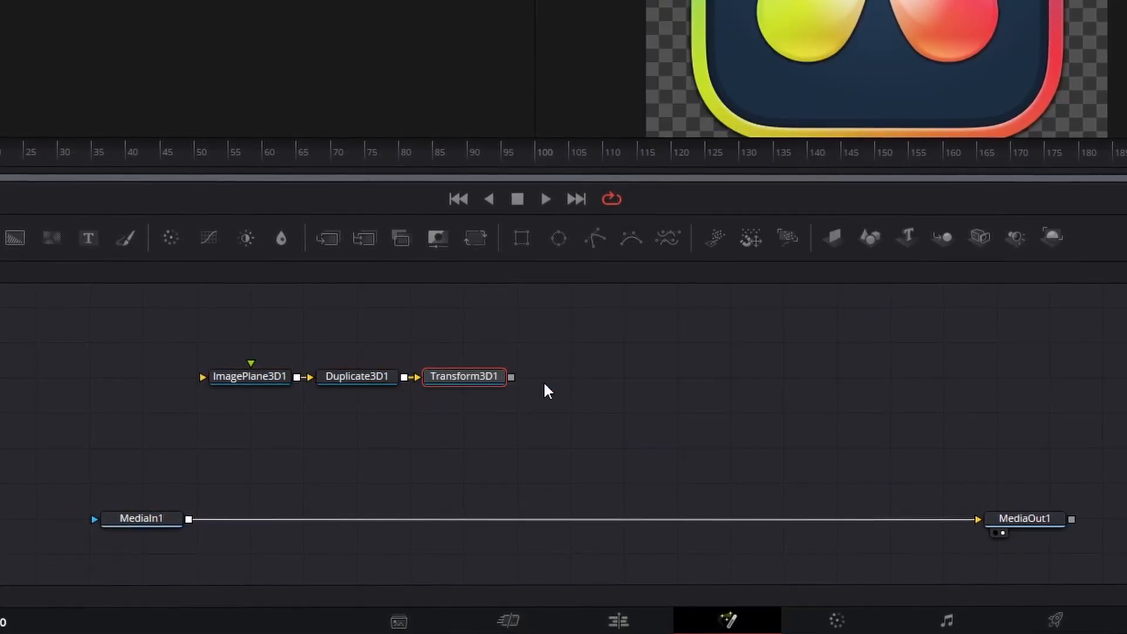
mouse_move(940, 238)
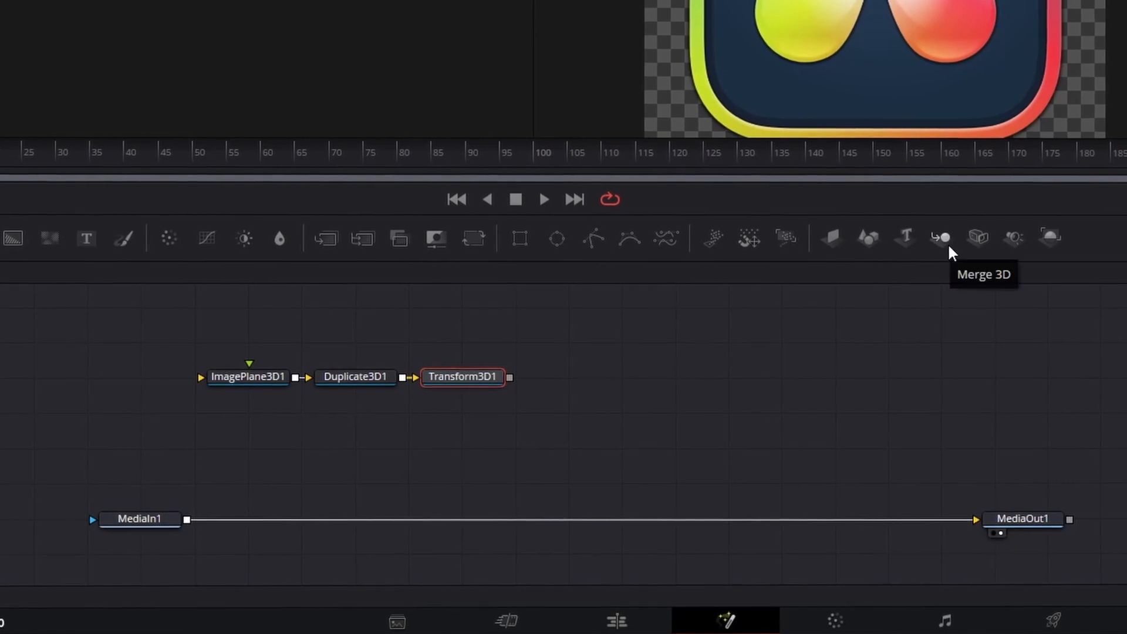
left_click(938, 238)
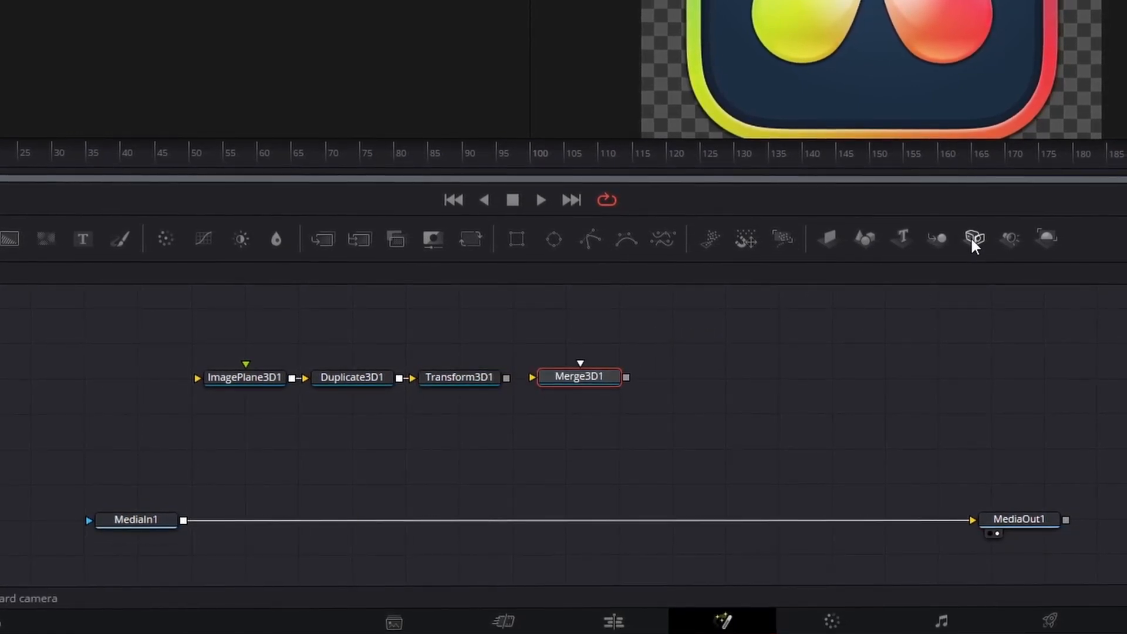
left_click(973, 239)
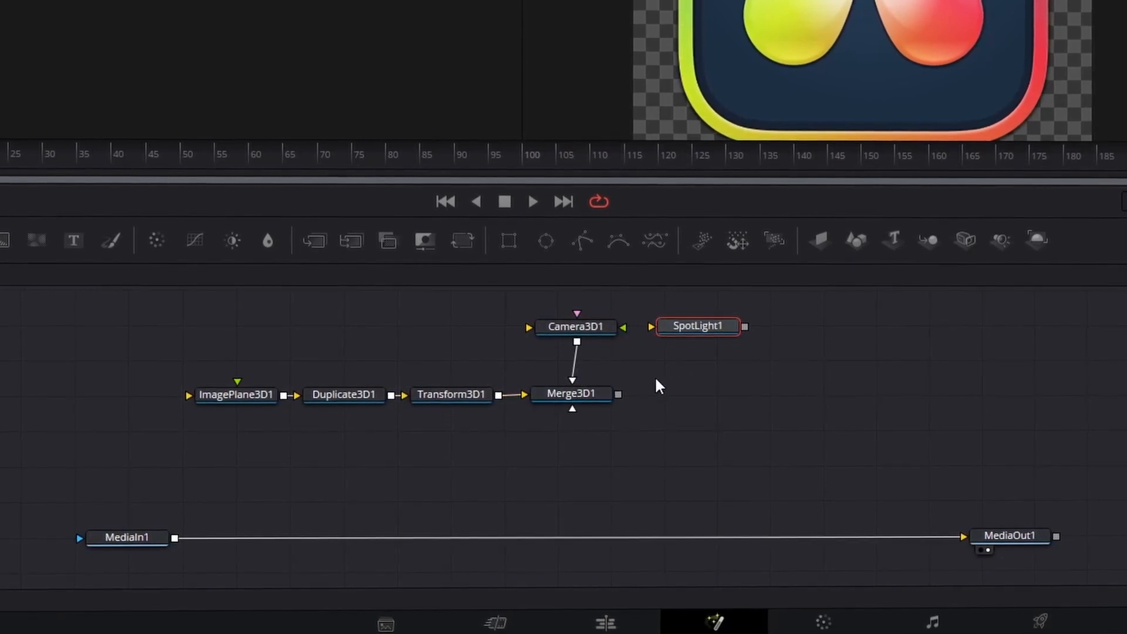
Wire SpotLight1 into Merge3D1 and link Renderer3D1's output to MediaOut1.
left_click_drag(746, 327, 575, 394)
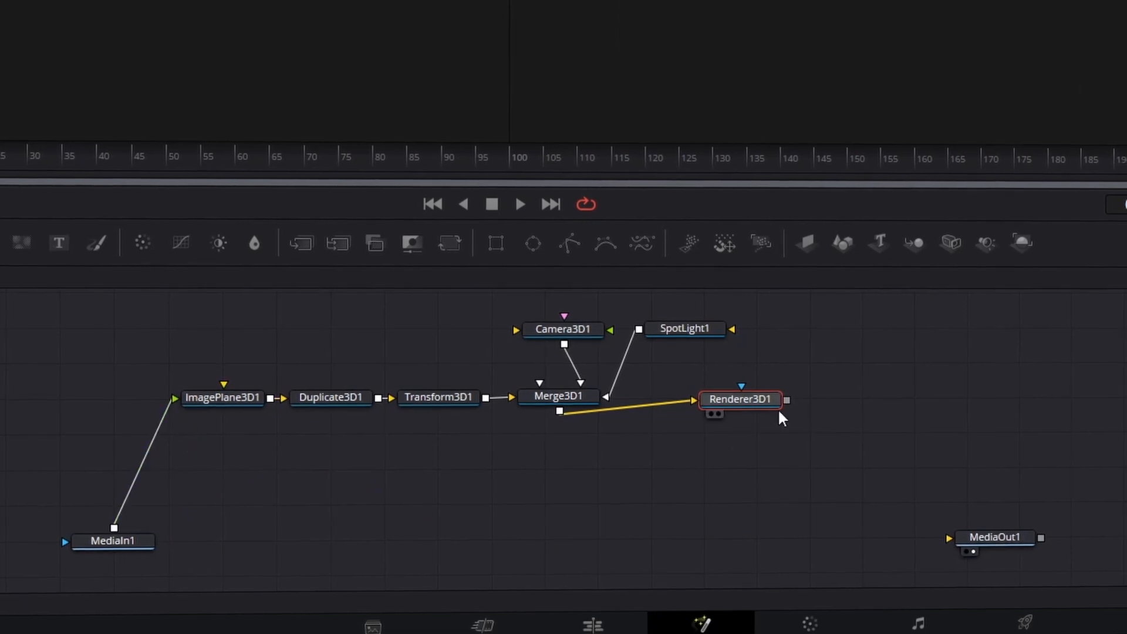
left_click_drag(787, 400, 948, 538)
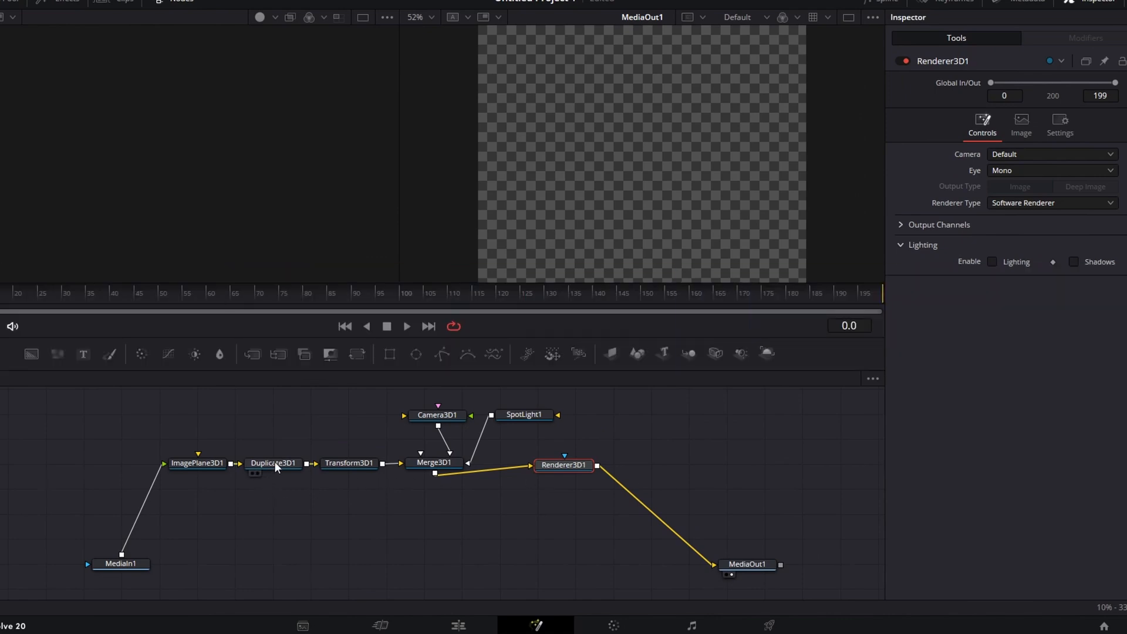
Give Duplicate3D1 50 copies and a Translation Z offset of -0.002, viewed in 3D.
left_click(272, 462)
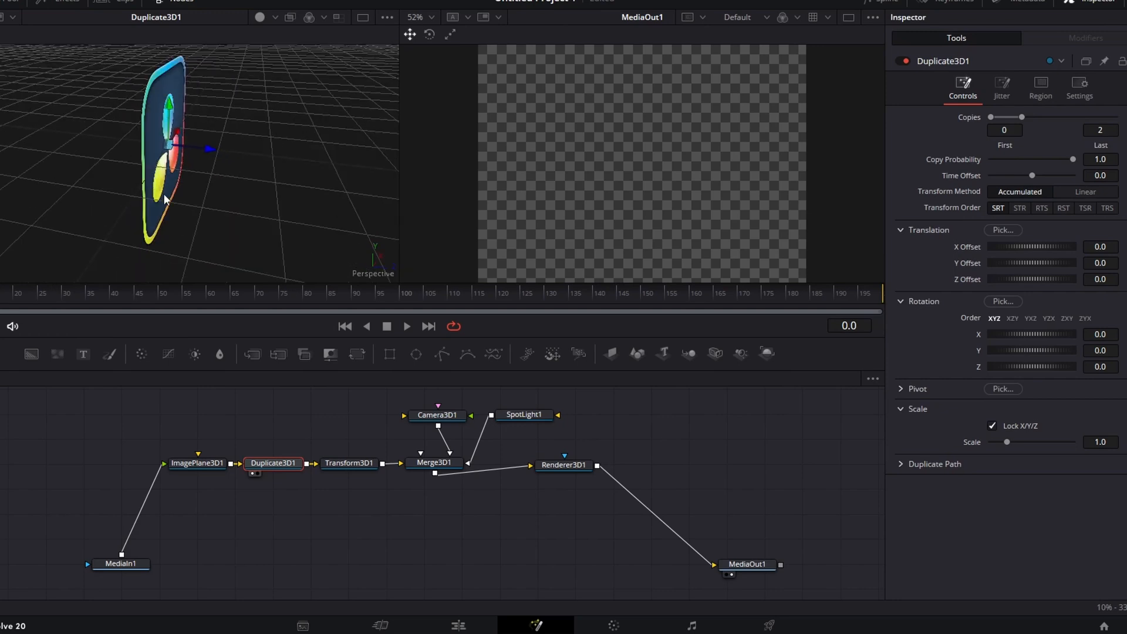
left_click(1098, 131)
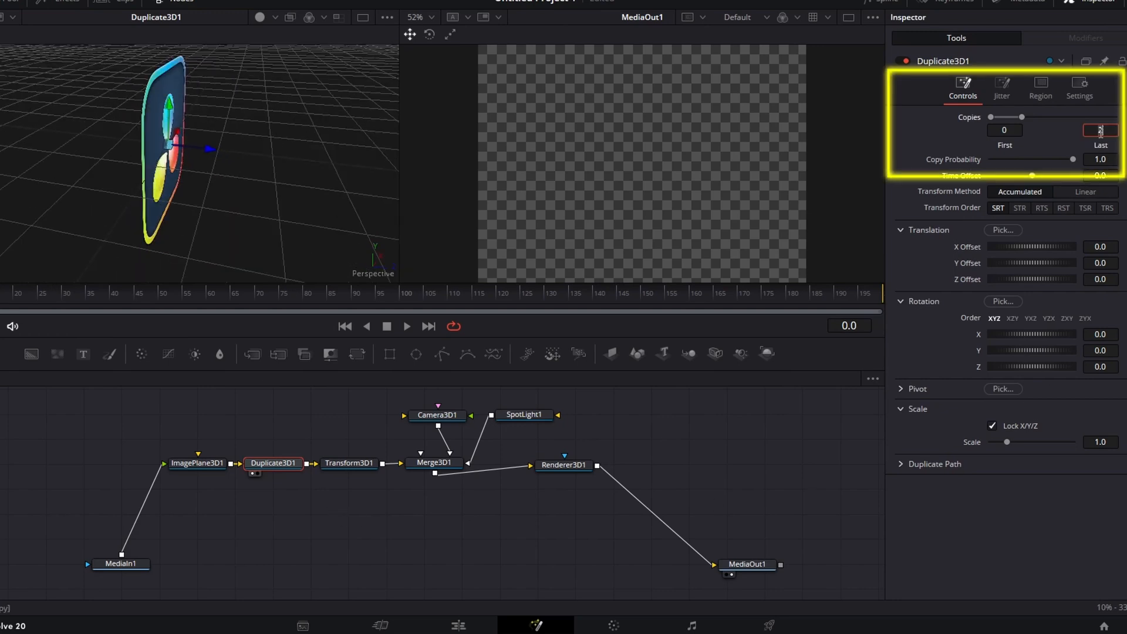
type("50")
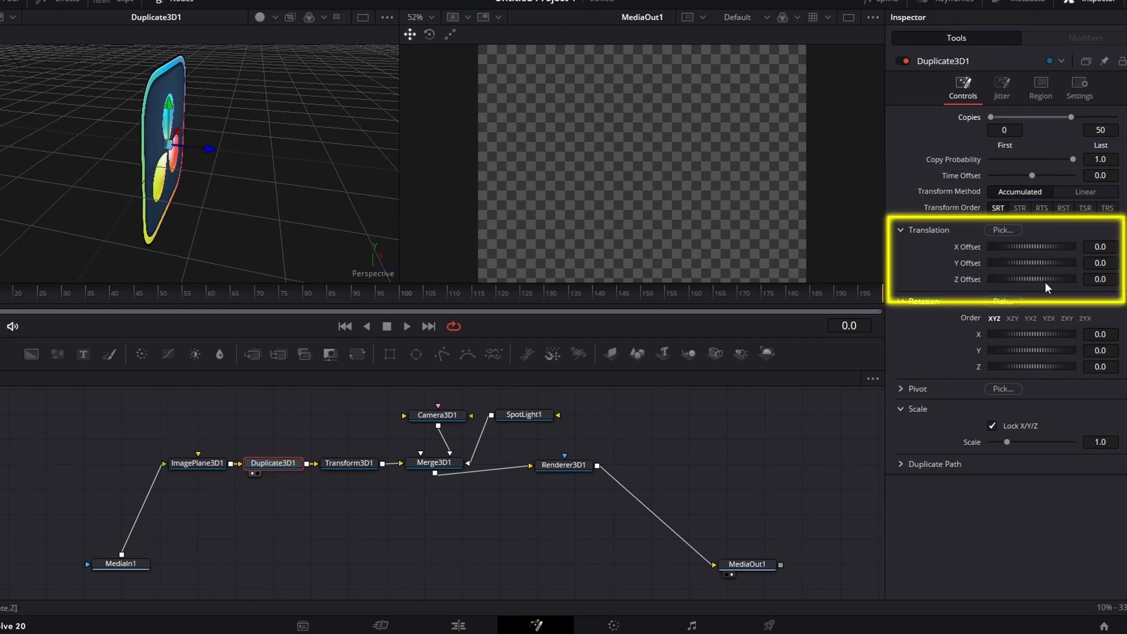
left_click(1099, 279)
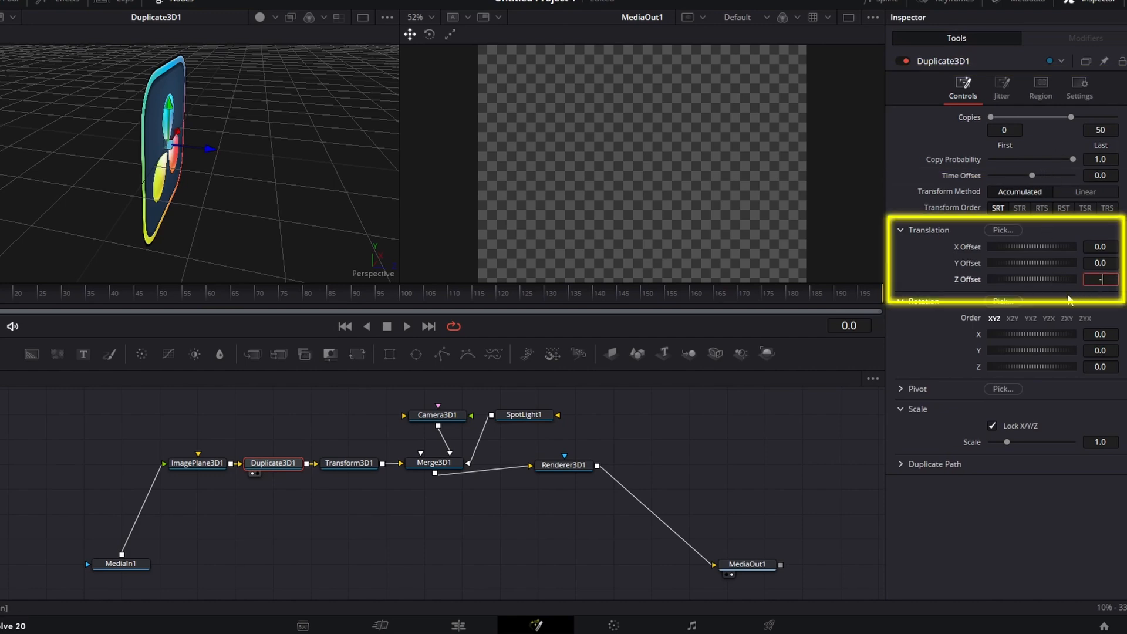
type("-0.002")
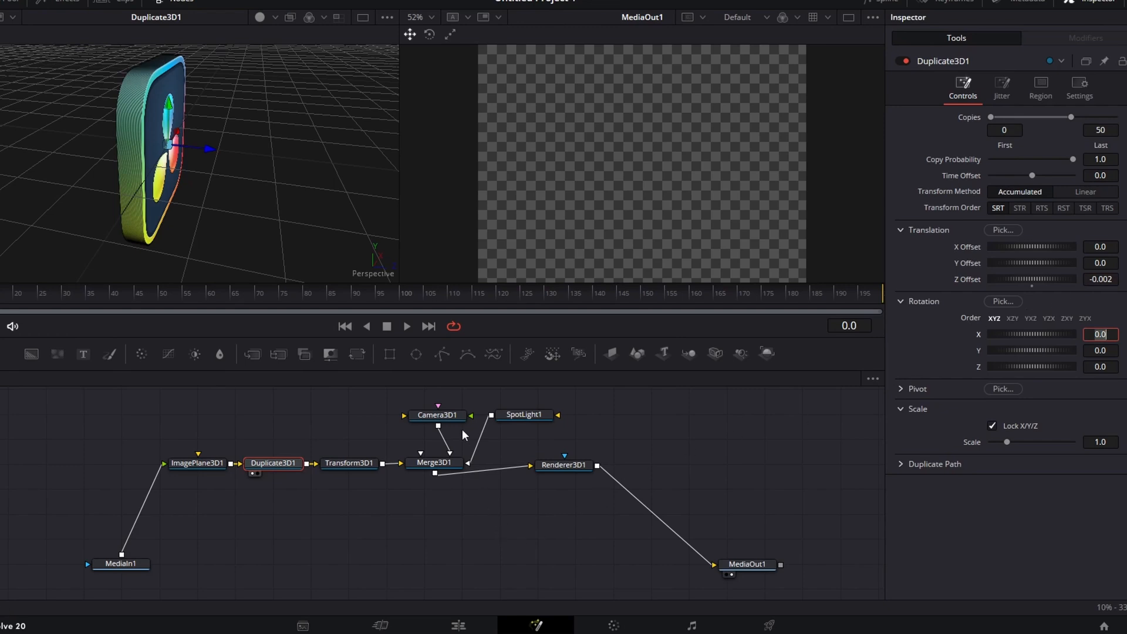
Set Camera3D1's Translation Z to 3.34 in its Transform tab to frame the logo.
left_click(436, 415)
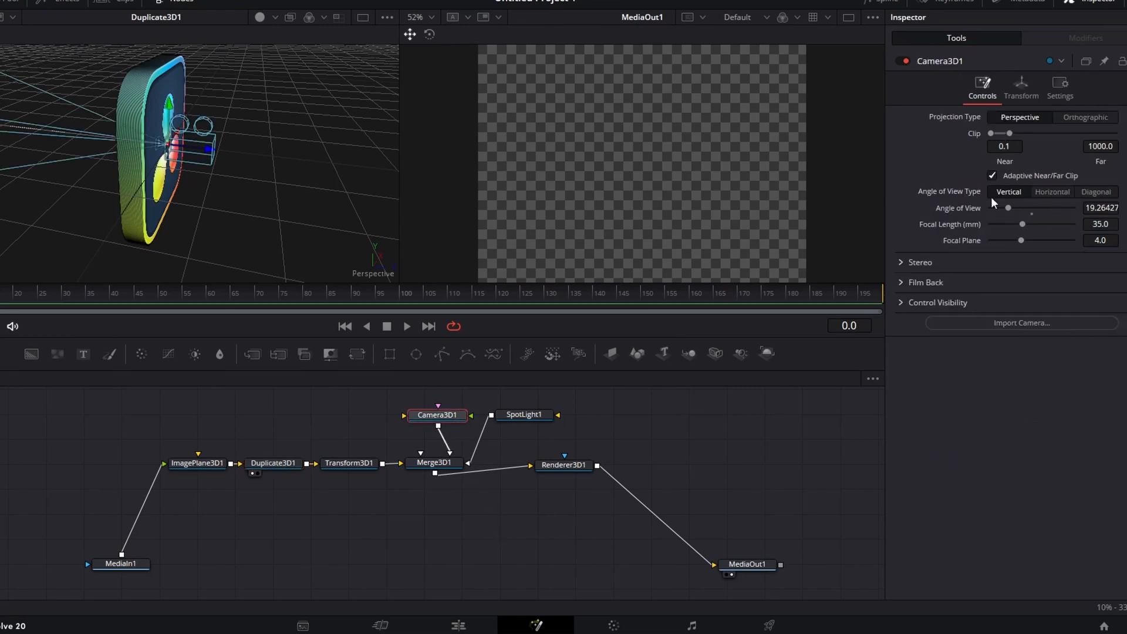
left_click(1021, 86)
type("2.36")
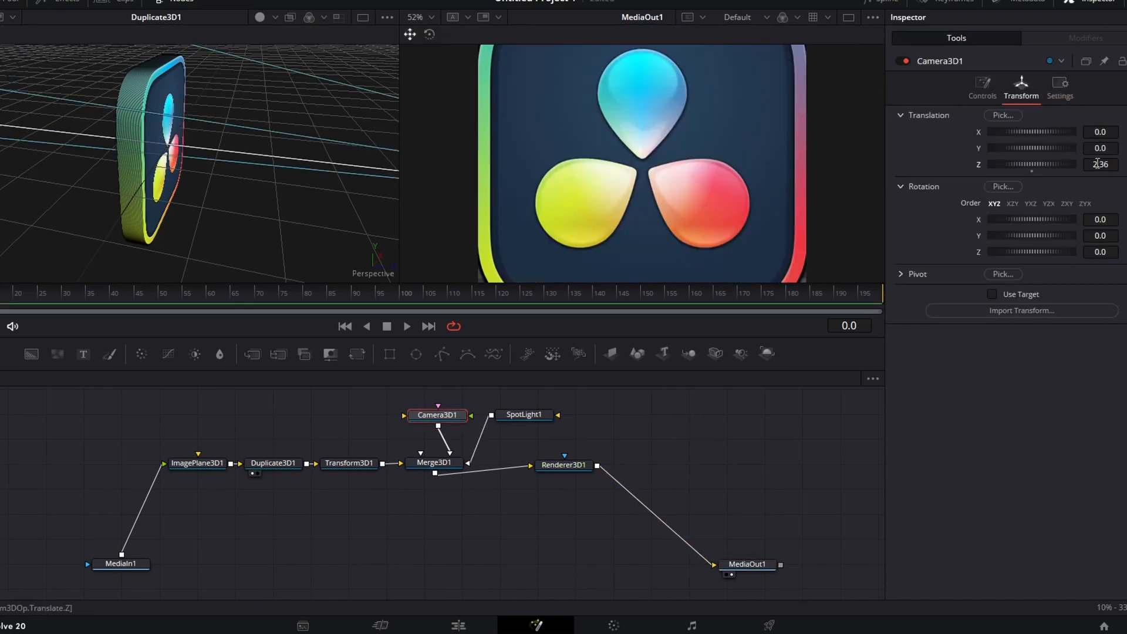
type("3.34")
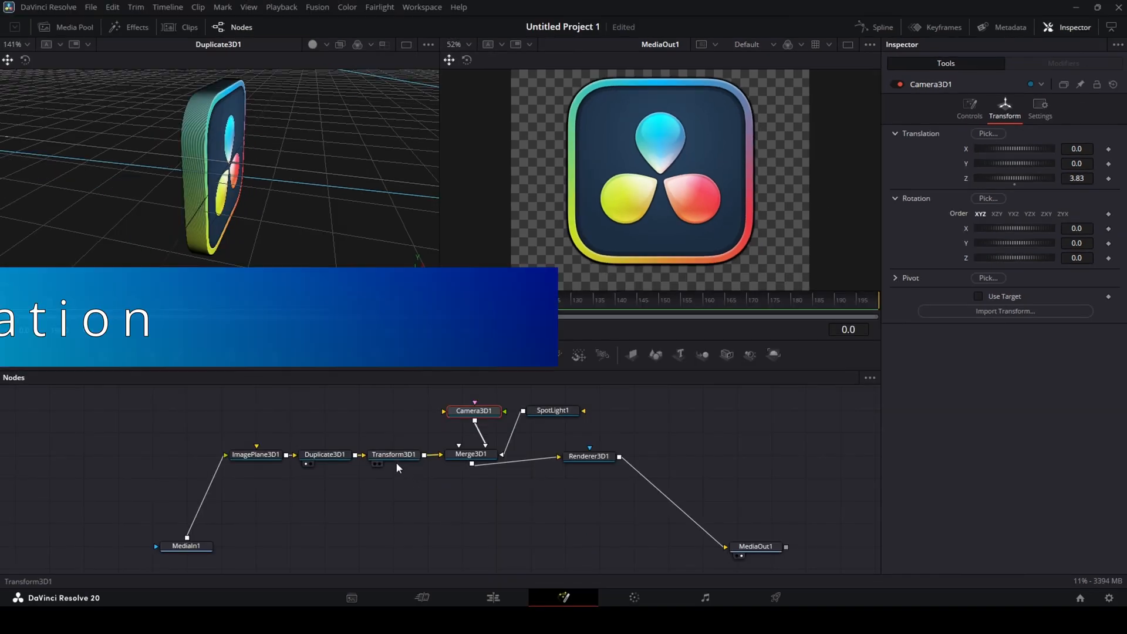
left_click(393, 454)
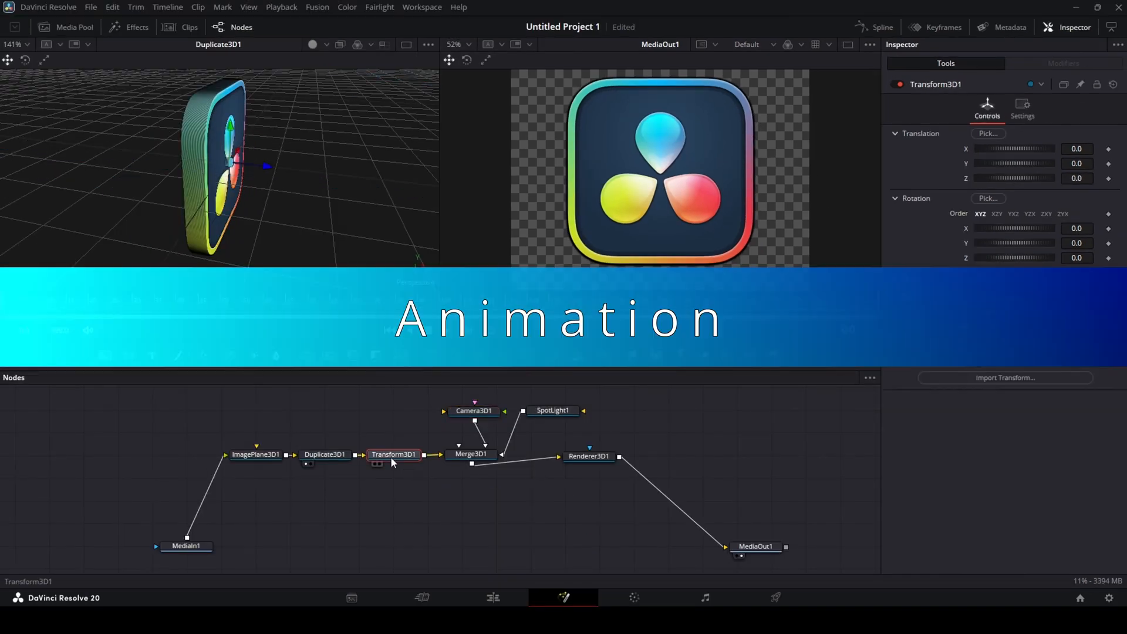